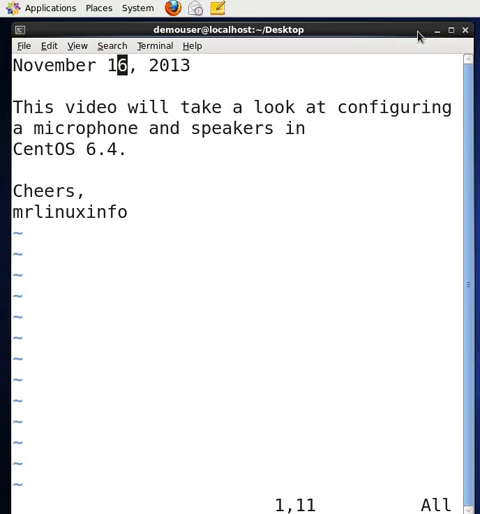
# - Close the terminal with the vim notes to return to the desktop
pyautogui.click(464, 28)
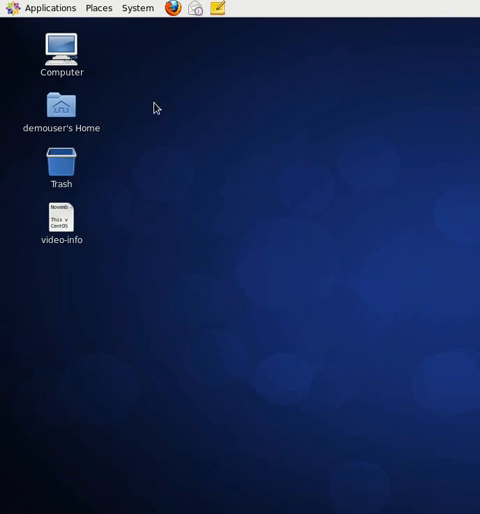
pyautogui.moveTo(136, 14)
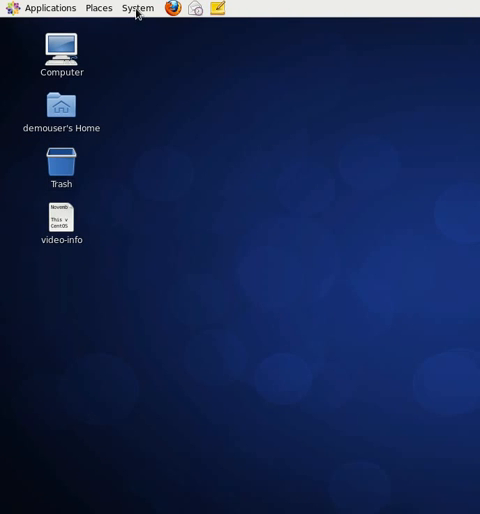
# - Launch Sound Preferences from System > Preferences and centre its window on screen
pyautogui.click(138, 8)
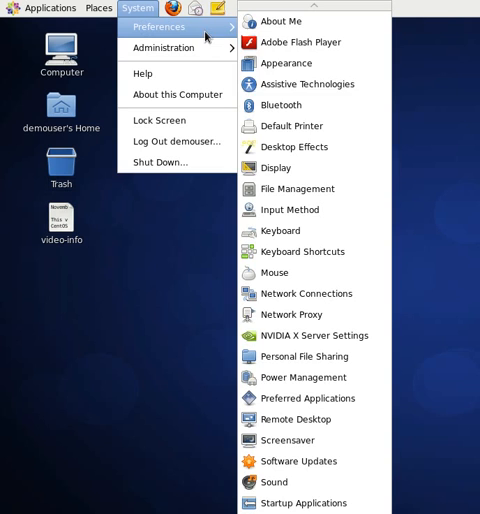
pyautogui.moveTo(278, 484)
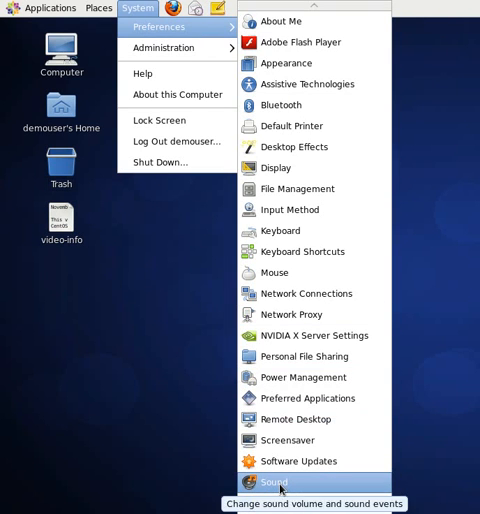
pyautogui.click(278, 484)
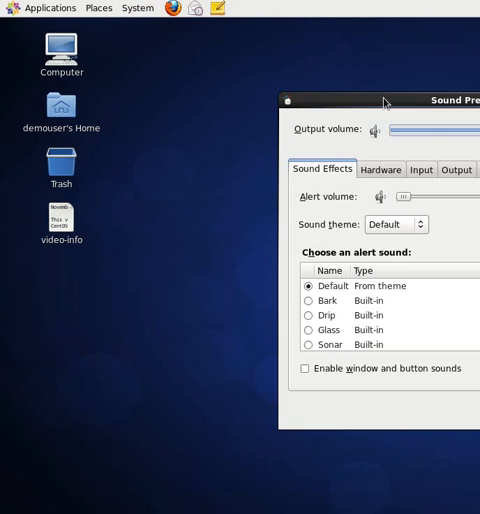
pyautogui.moveTo(384, 100); pyautogui.dragTo(266, 80)
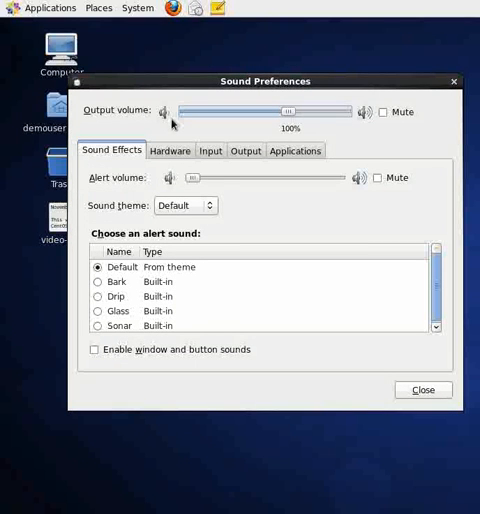
pyautogui.moveTo(200, 152)
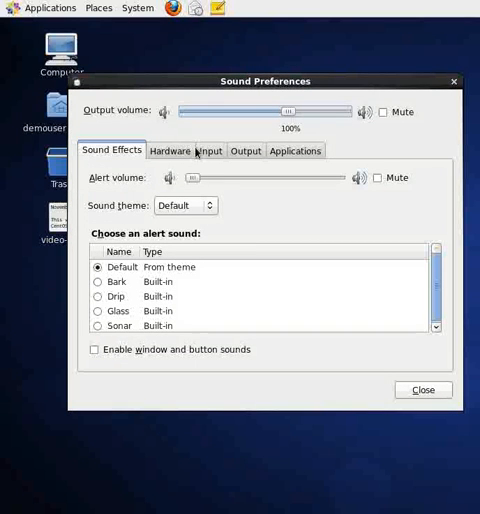
pyautogui.moveTo(208, 156)
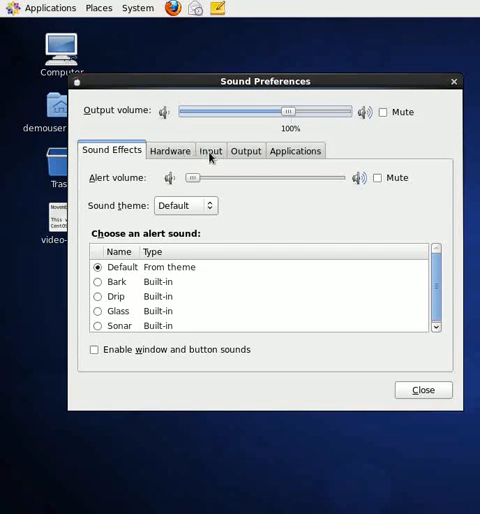
# - Select ClearChat Pro USB Analog Mono as the sound input device
pyautogui.click(208, 150)
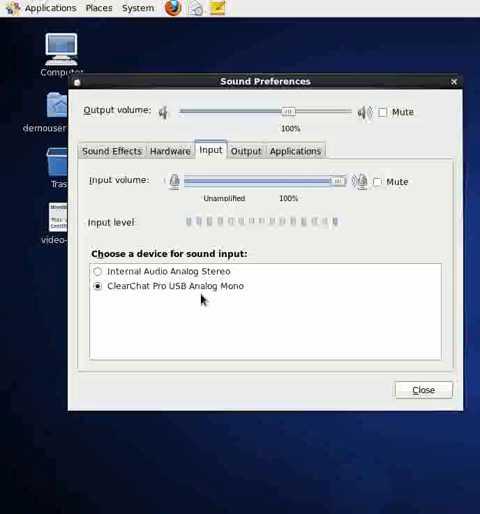
pyautogui.moveTo(200, 300)
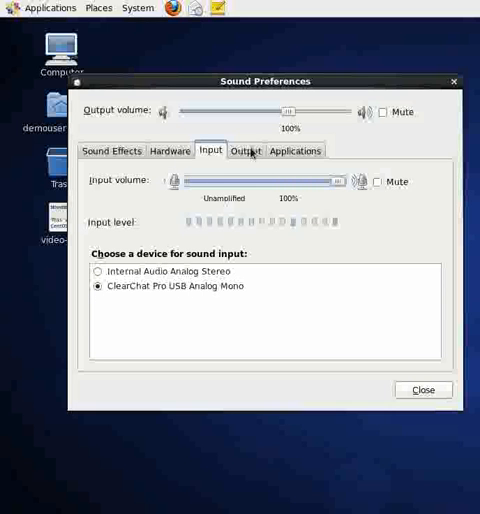
# - Select ClearChat Pro USB Analog Stereo as the output device and close Sound Preferences
pyautogui.click(244, 150)
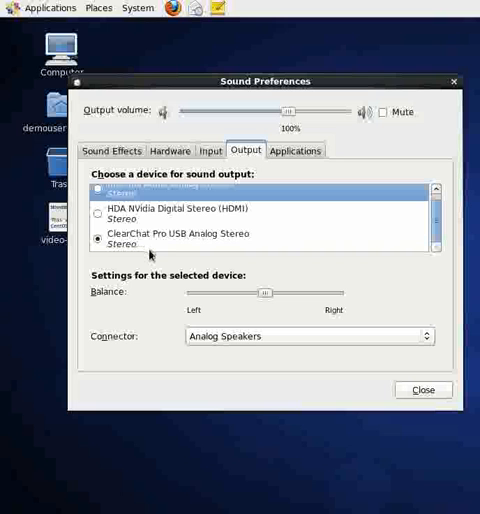
pyautogui.moveTo(344, 328)
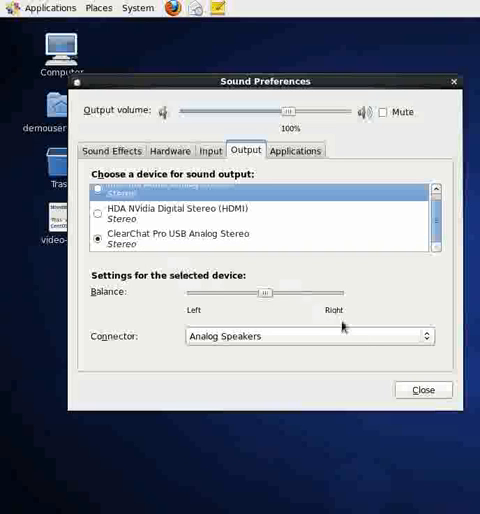
pyautogui.click(424, 390)
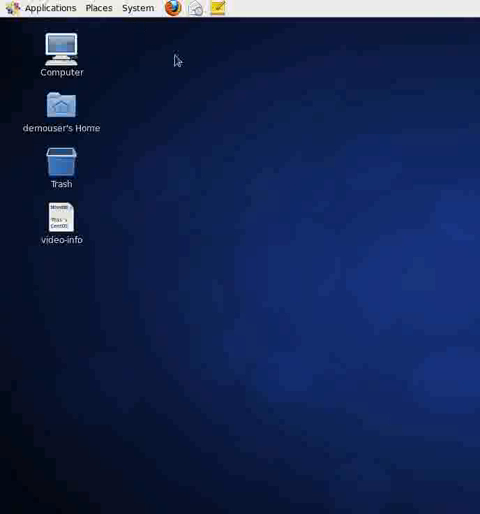
pyautogui.moveTo(184, 60)
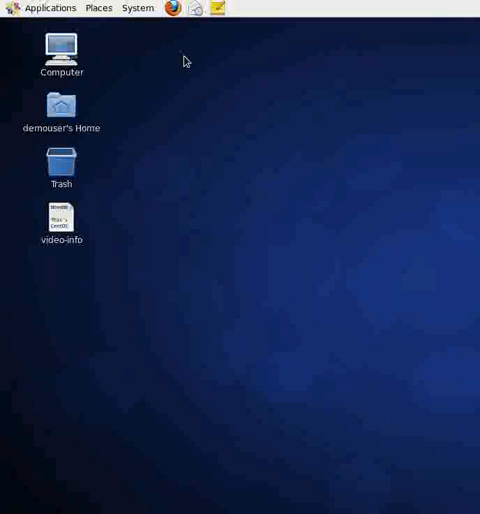